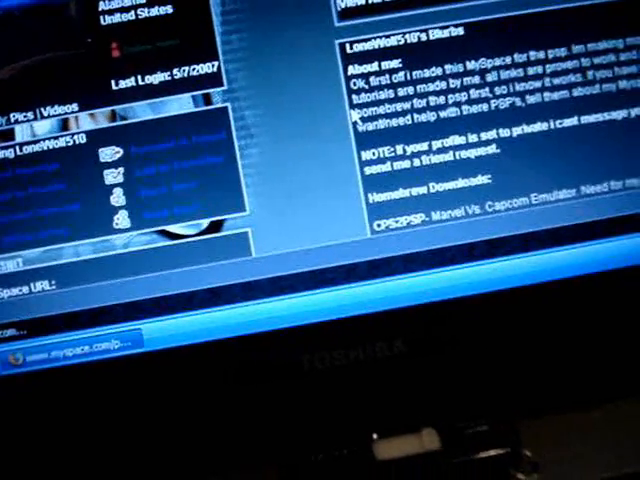
{"action": "scroll", "scroll_direction": "up", "scroll_amount": 3}
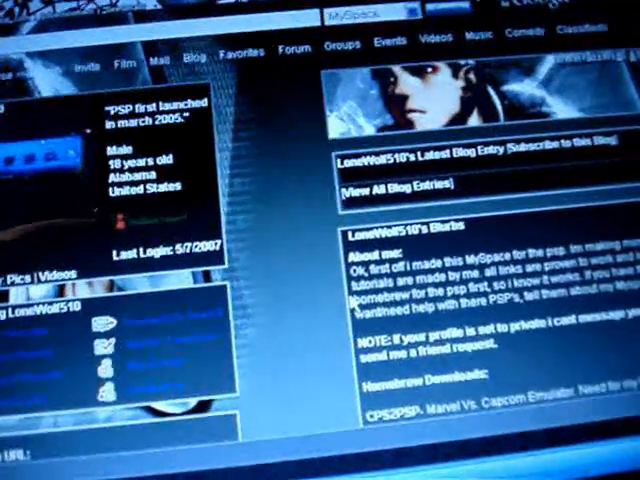